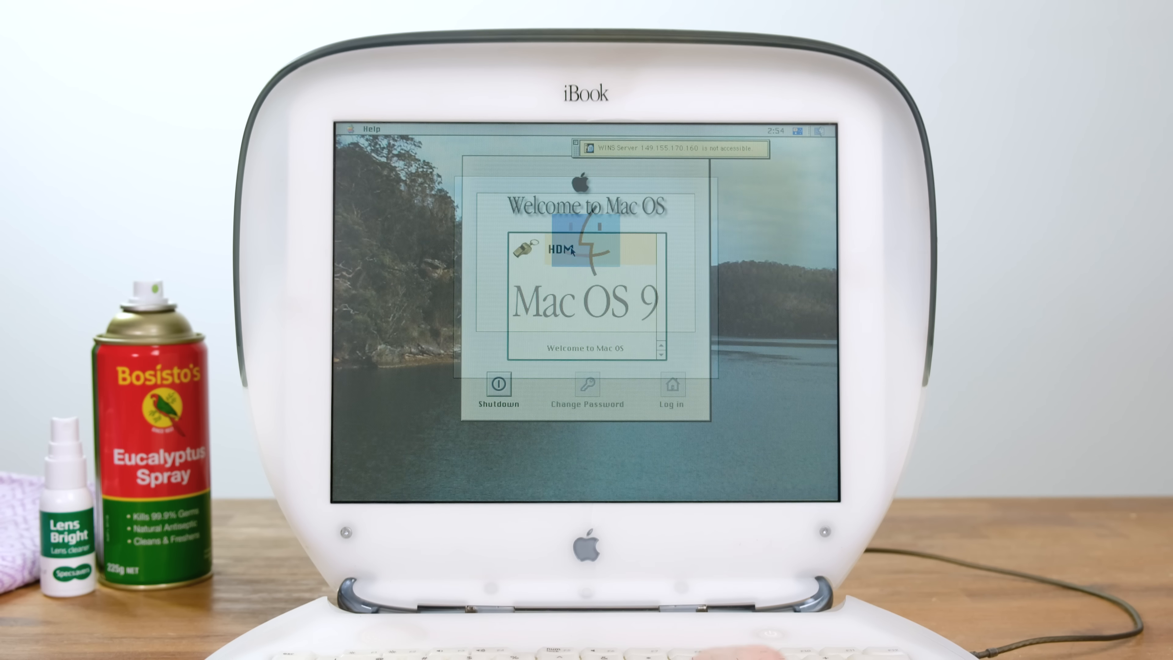
# - Dismiss the Mac OS 9 welcome screen to reach Drive Setup showing one 9.37 GB MacOS partition
pyautogui.click(672, 386)
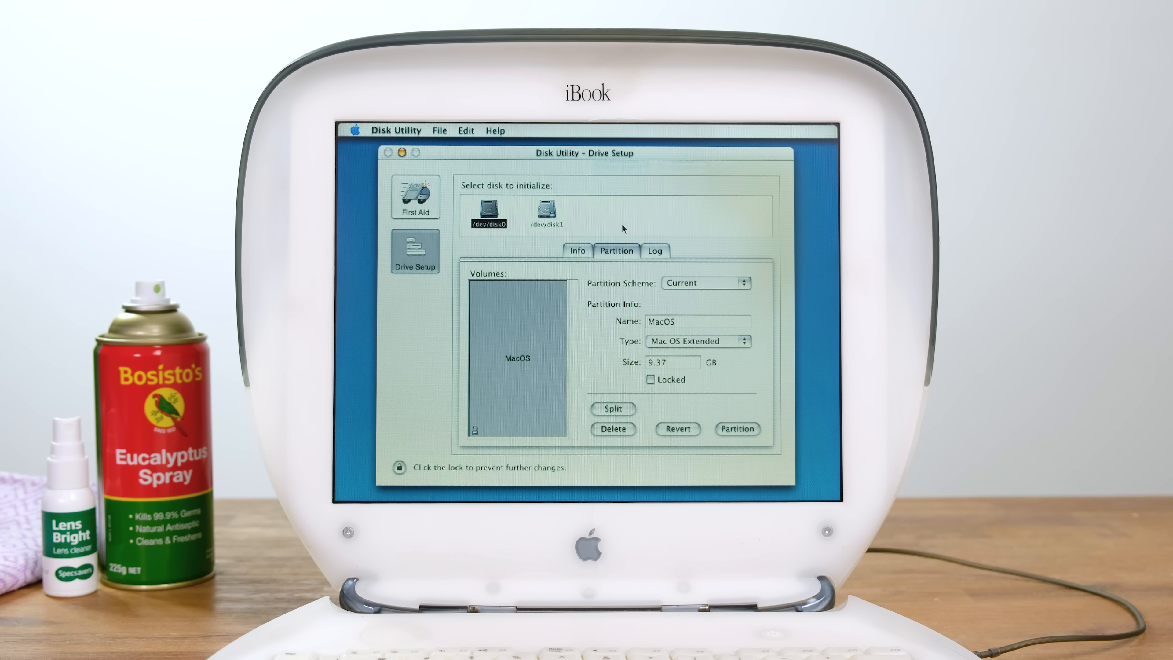
# - Continue through the installer steps so Mac OS X installs and boots to the Aqua desktop
pyautogui.click(738, 429)
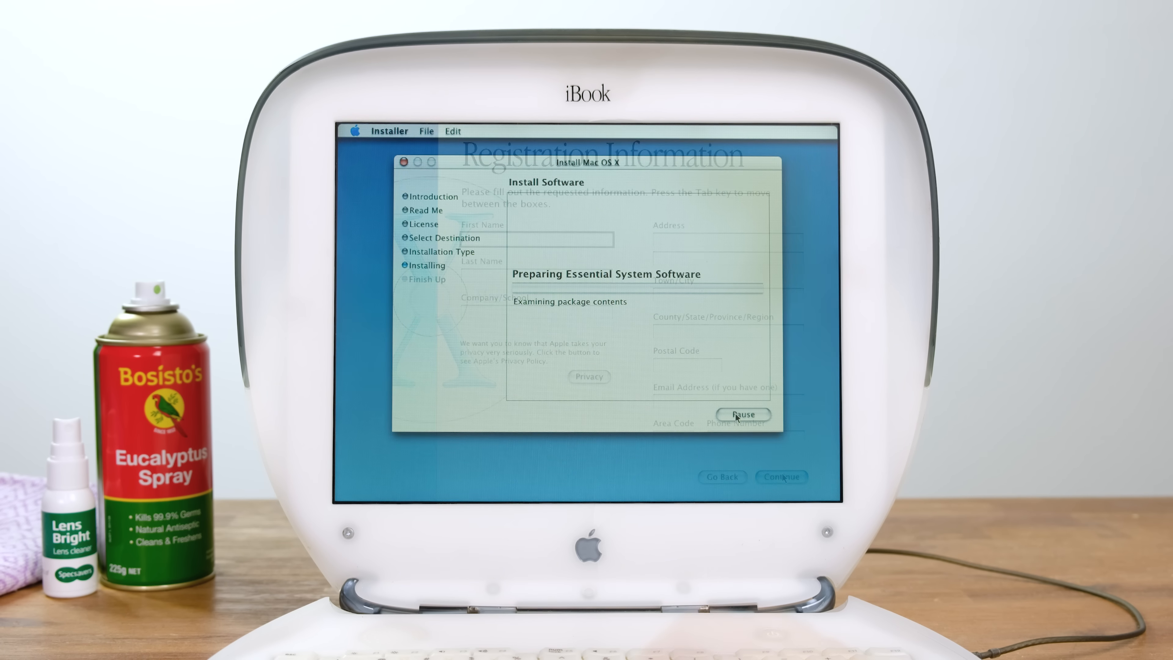
pyautogui.click(782, 476)
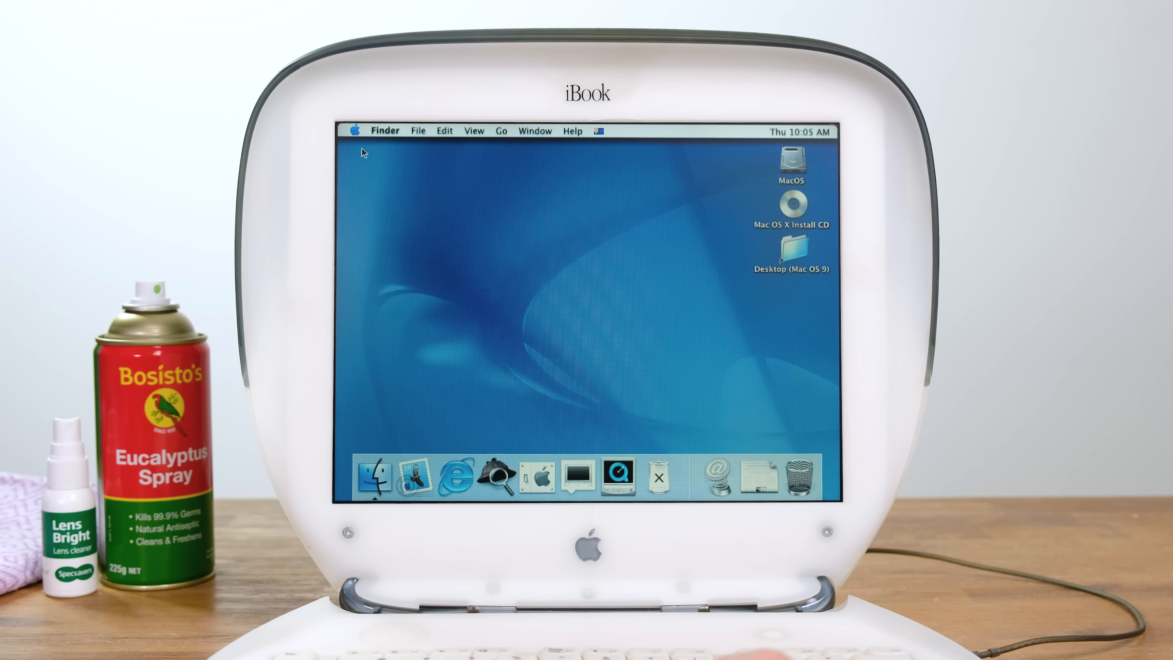
pyautogui.click(354, 130)
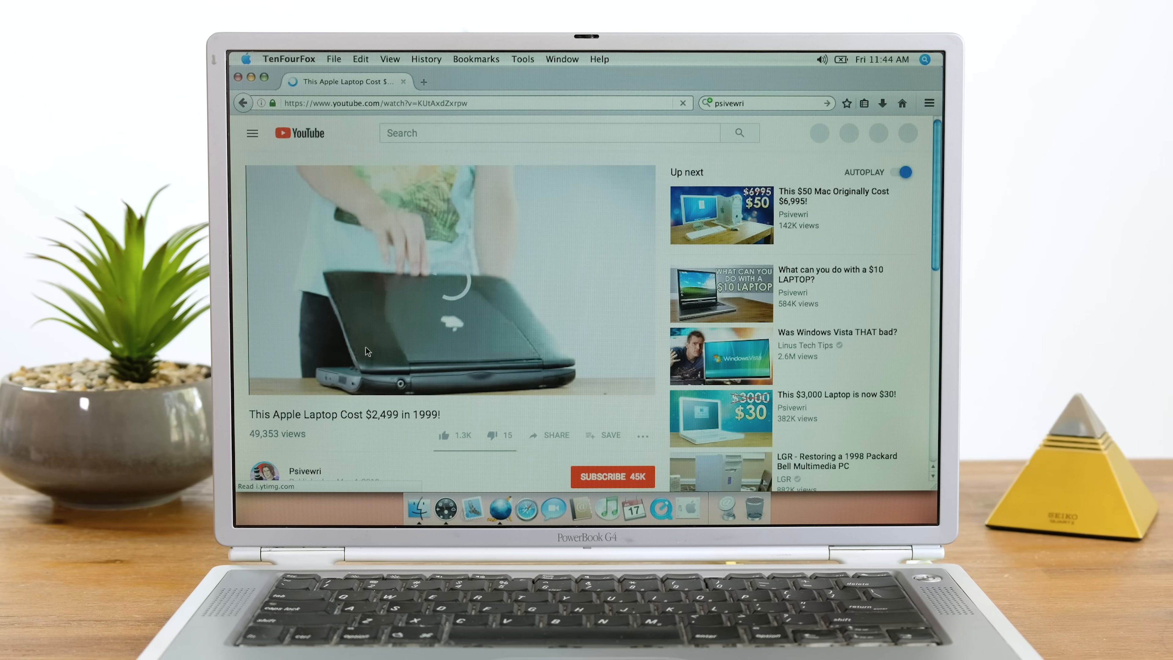
# - Start playing the YouTube video 'This Apple Laptop Cost $2,499 in 1999!'
pyautogui.click(366, 358)
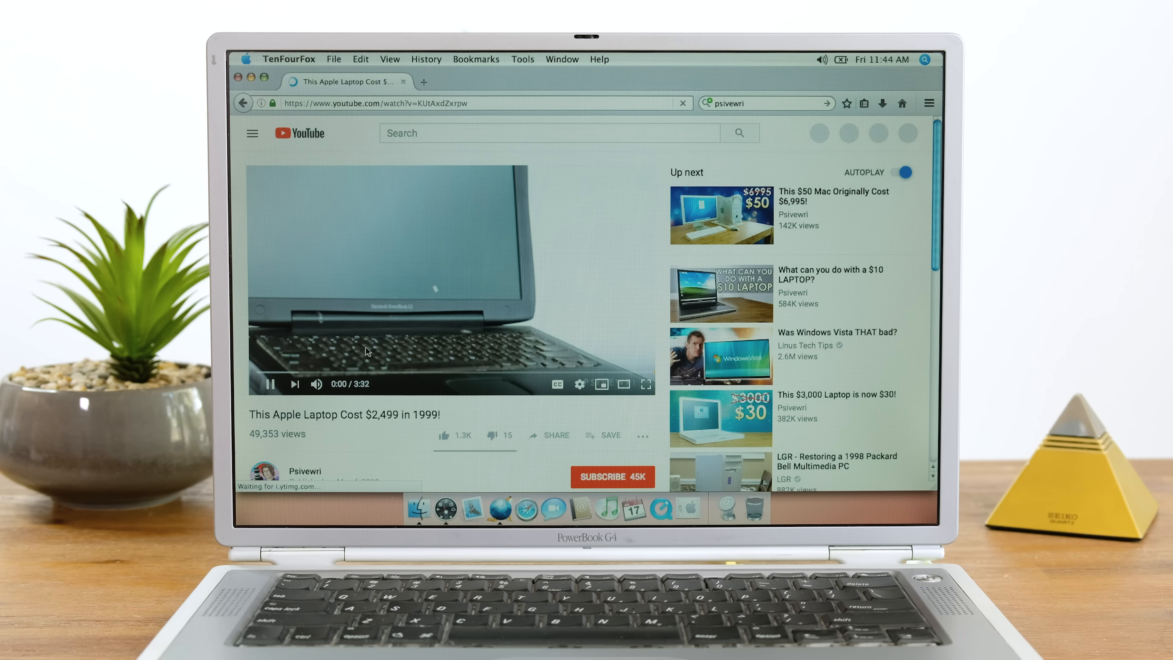